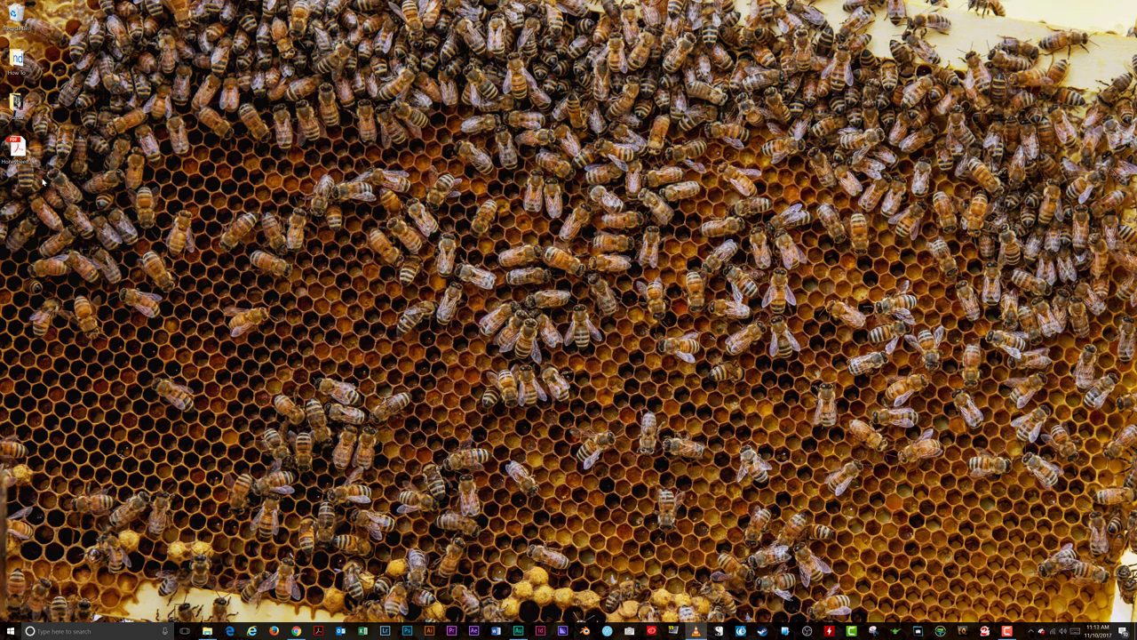
mouse_move(39, 153)
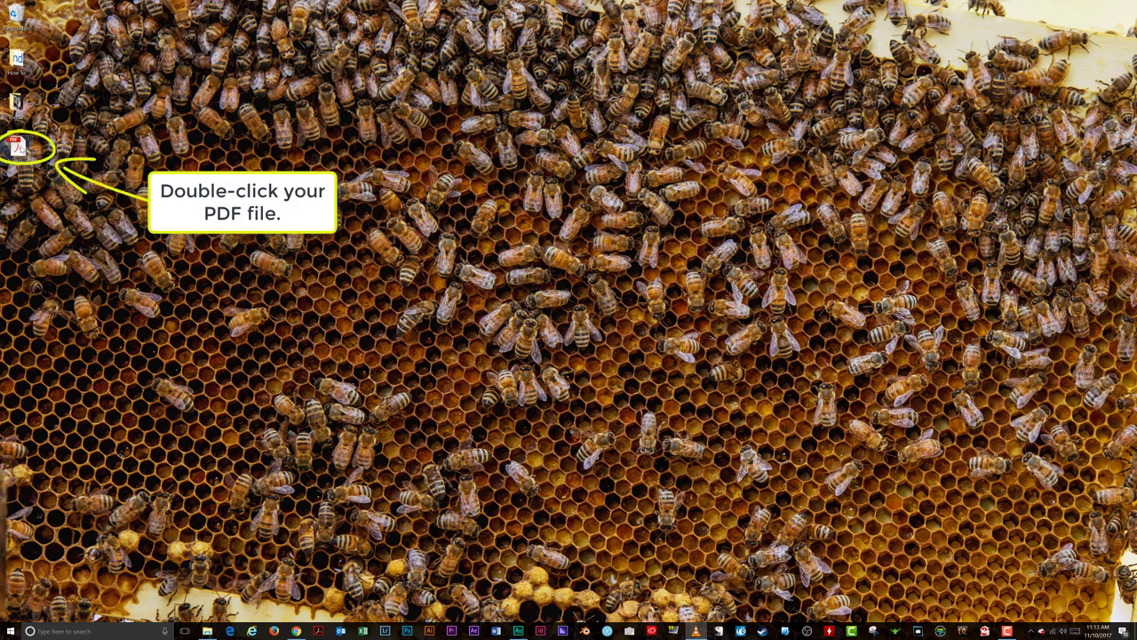
Open the honeybees PDF from the desktop both by double-click and via 'Open with Adobe Acrobat DC', fitting the first page.
double_click(18, 146)
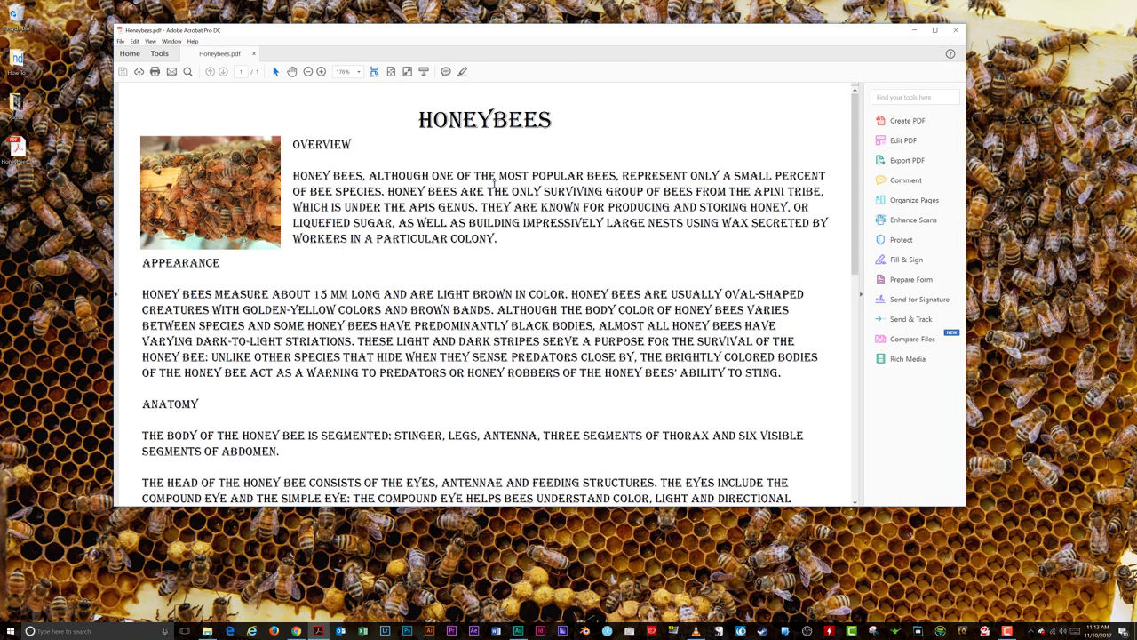
left_click(308, 71)
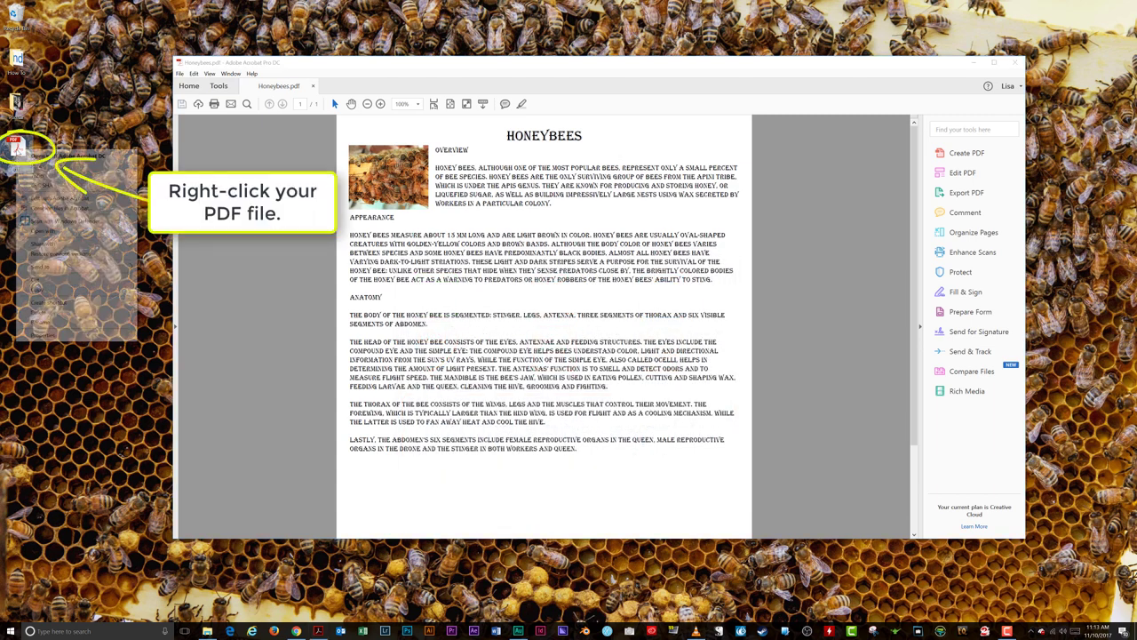
right_click(32, 145)
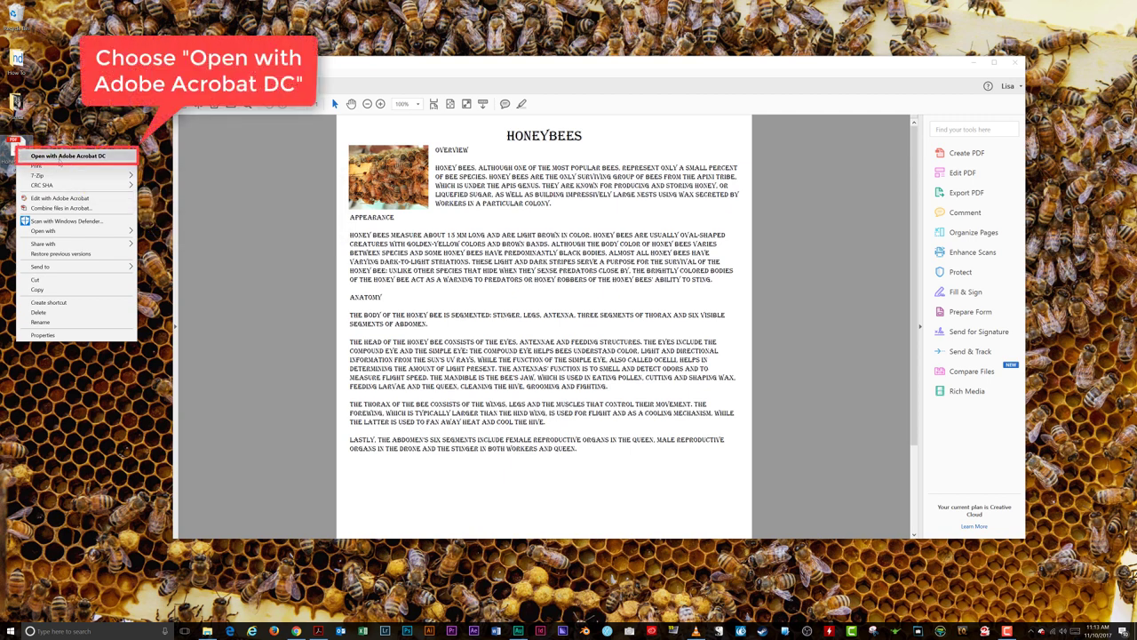
left_click(67, 156)
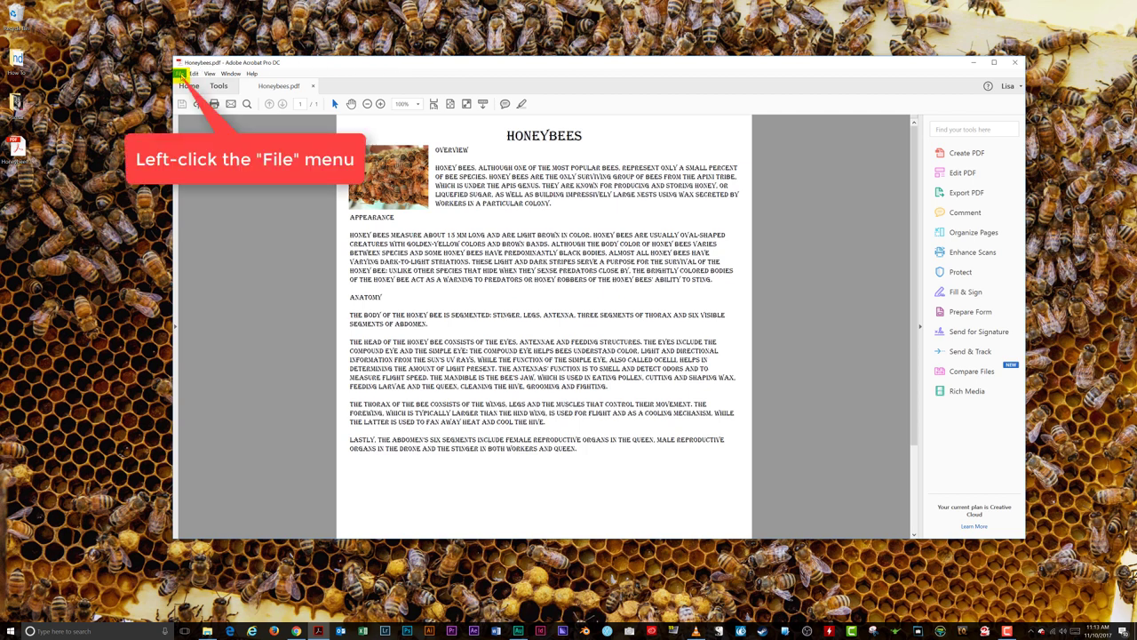
Export the PDF via File > Export To > Microsoft Word > Word Document and save it to the Desktop.
left_click(181, 75)
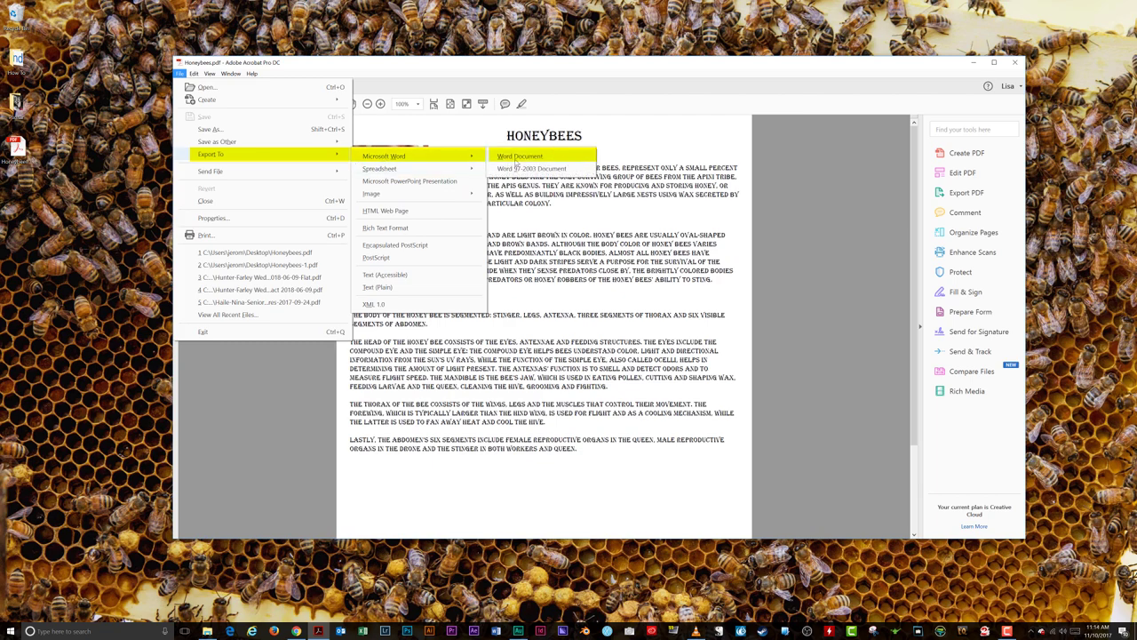
left_click(519, 156)
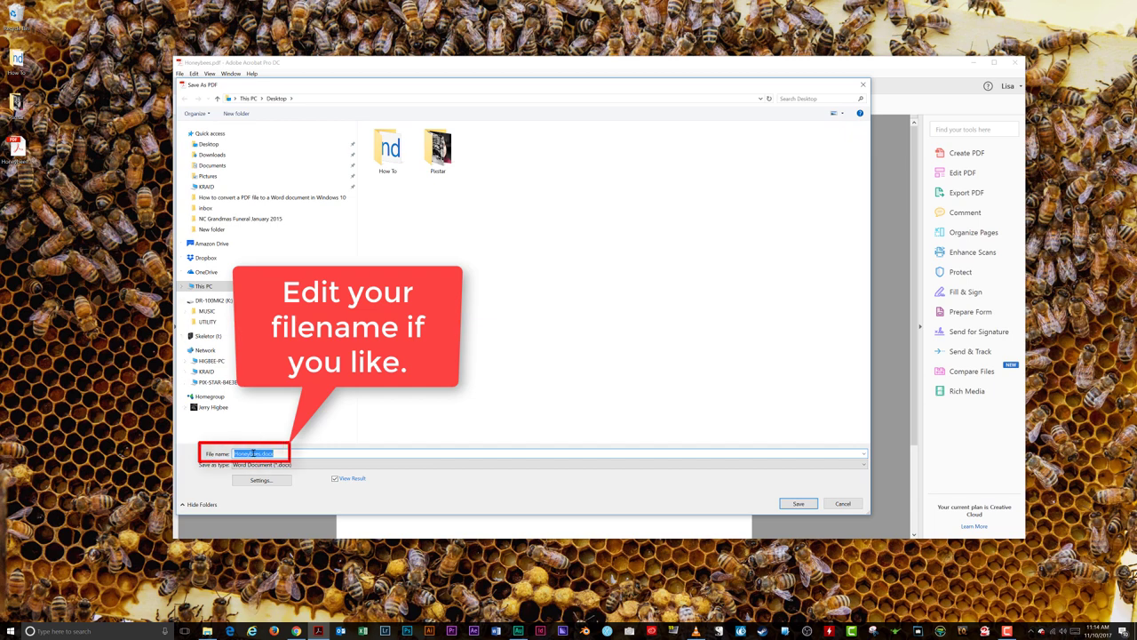
mouse_move(411, 447)
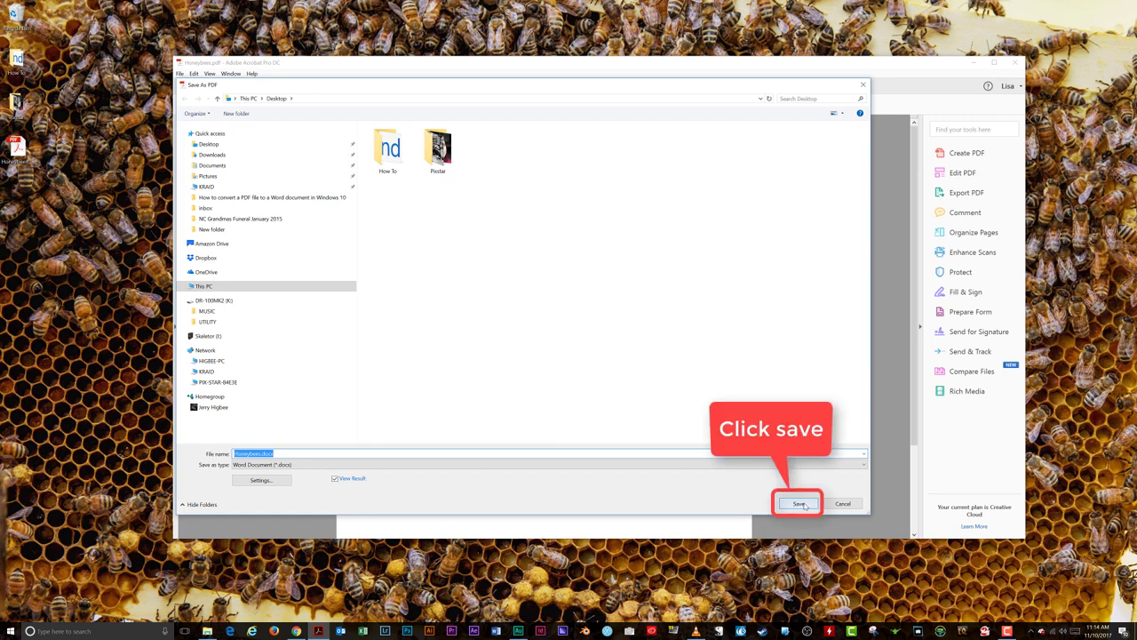
left_click(798, 505)
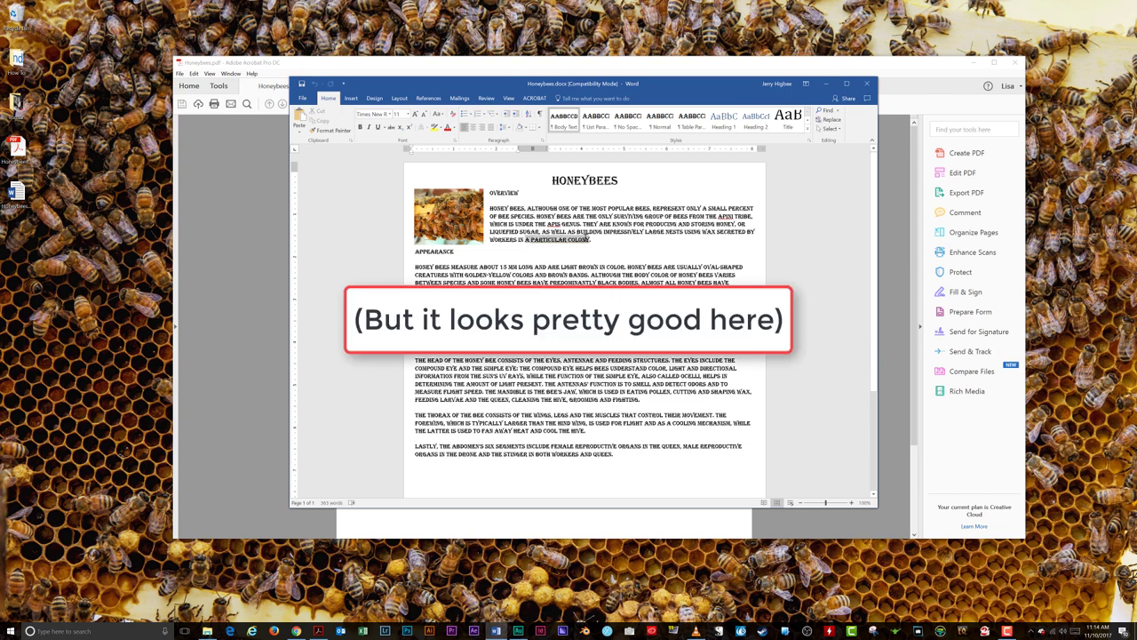
Inspect the converted document's heading and photo area in Word.
right_click(583, 239)
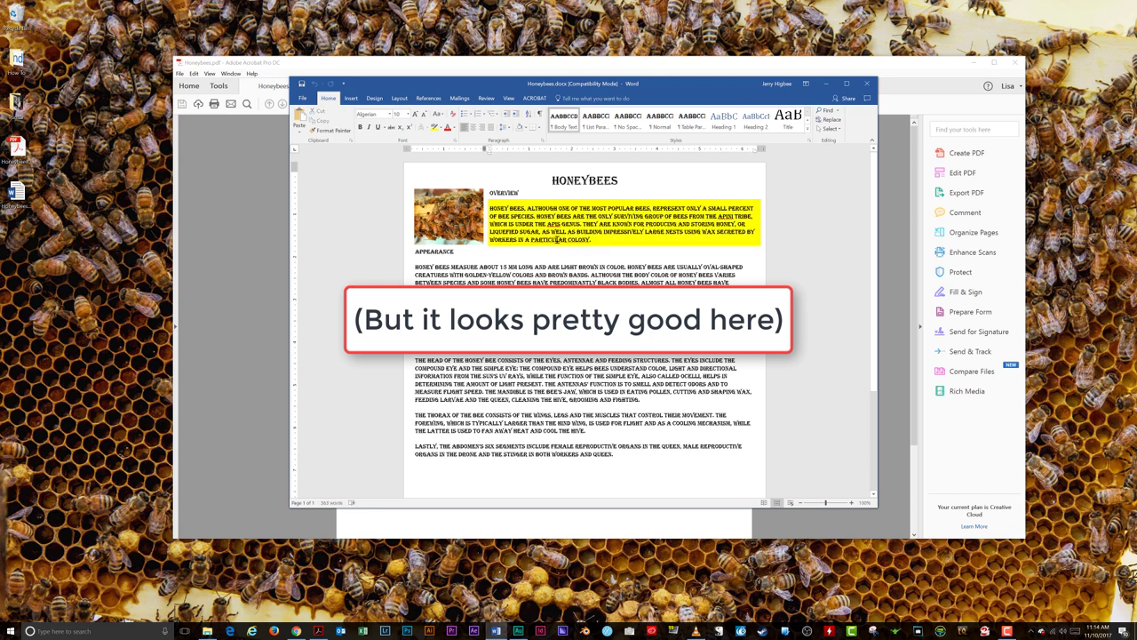
right_click(551, 252)
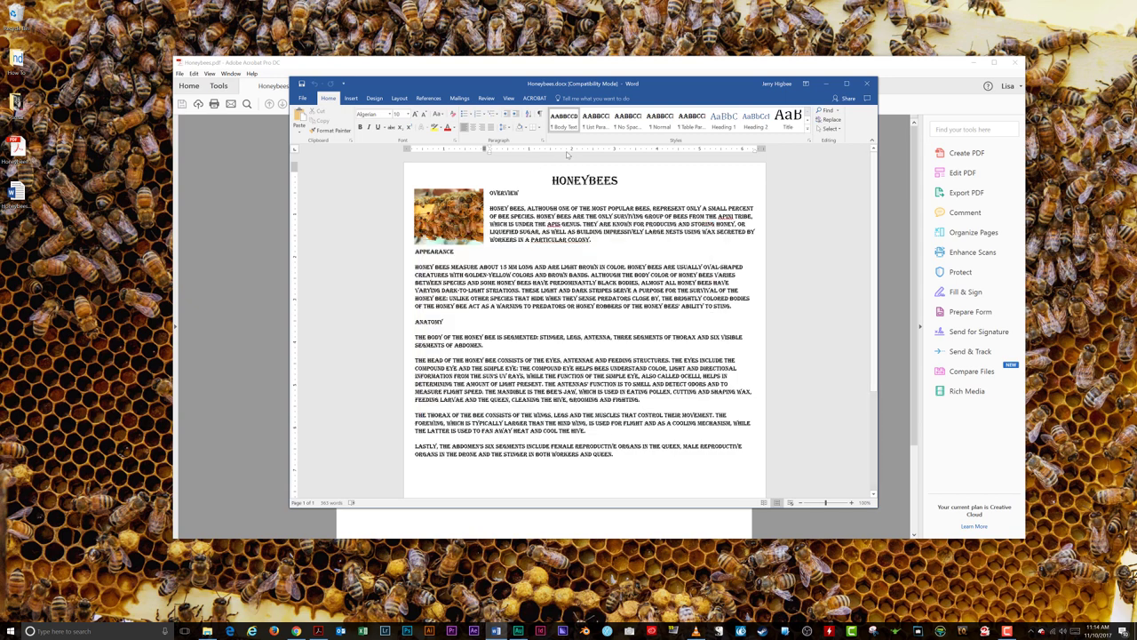
mouse_move(659, 104)
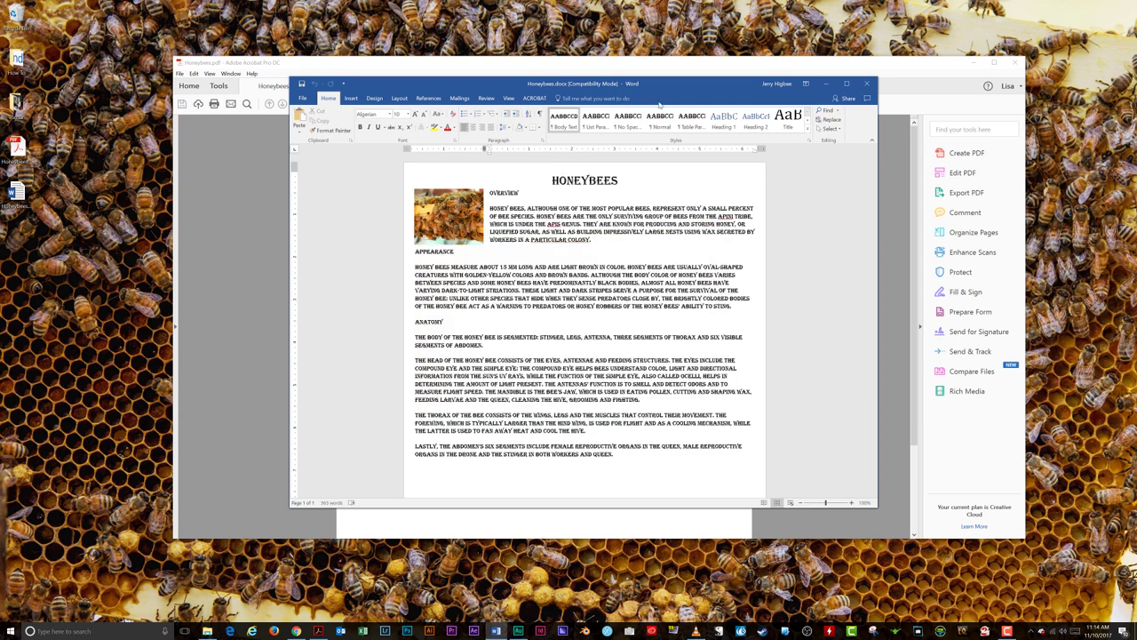
mouse_move(924, 66)
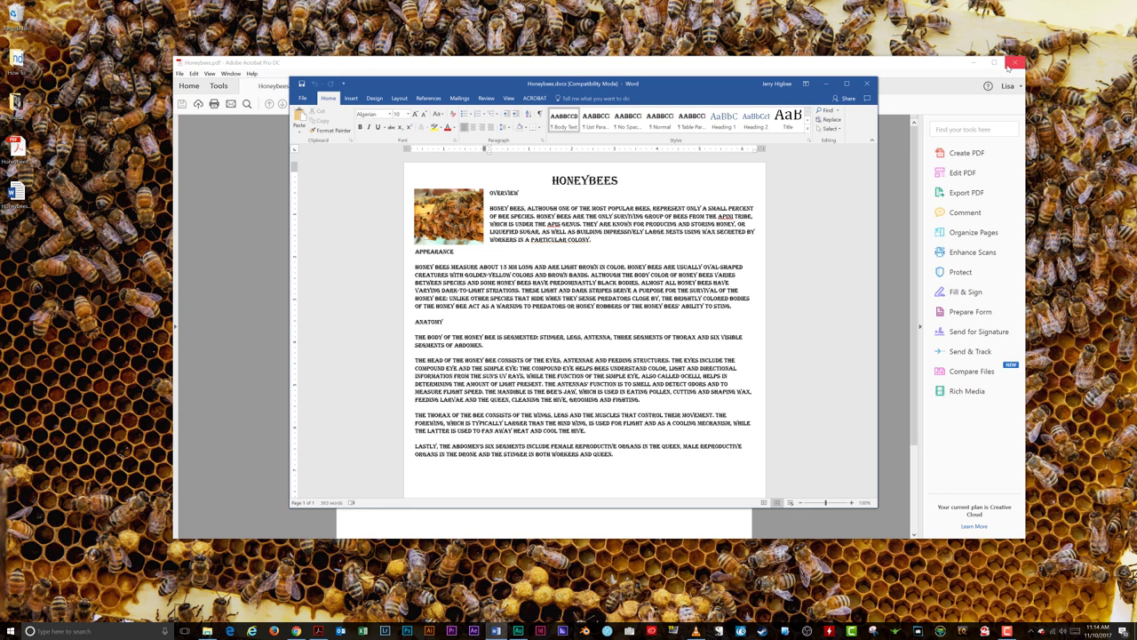
mouse_move(1017, 64)
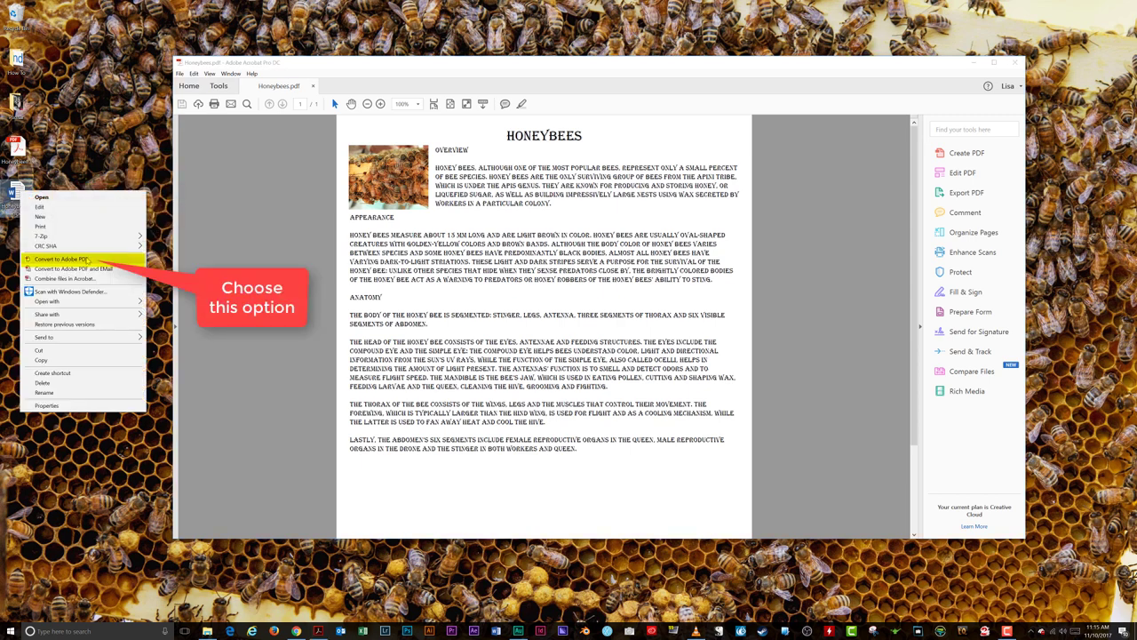
Convert the desktop Word file to Adobe PDF and save the new PDF to the Desktop.
left_click(61, 259)
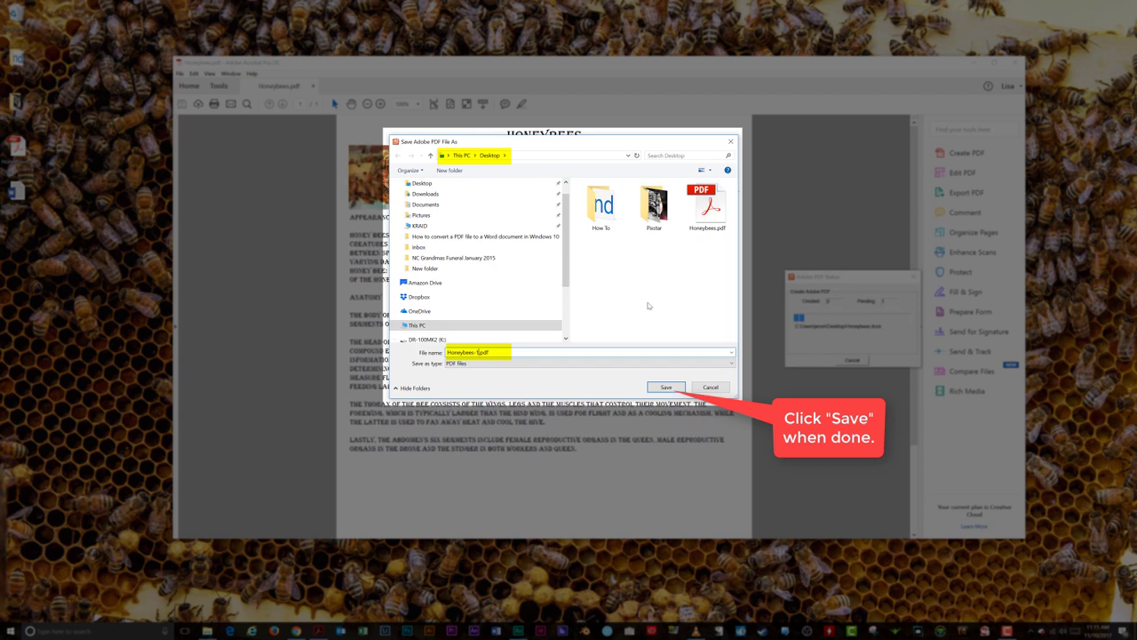
left_click(665, 387)
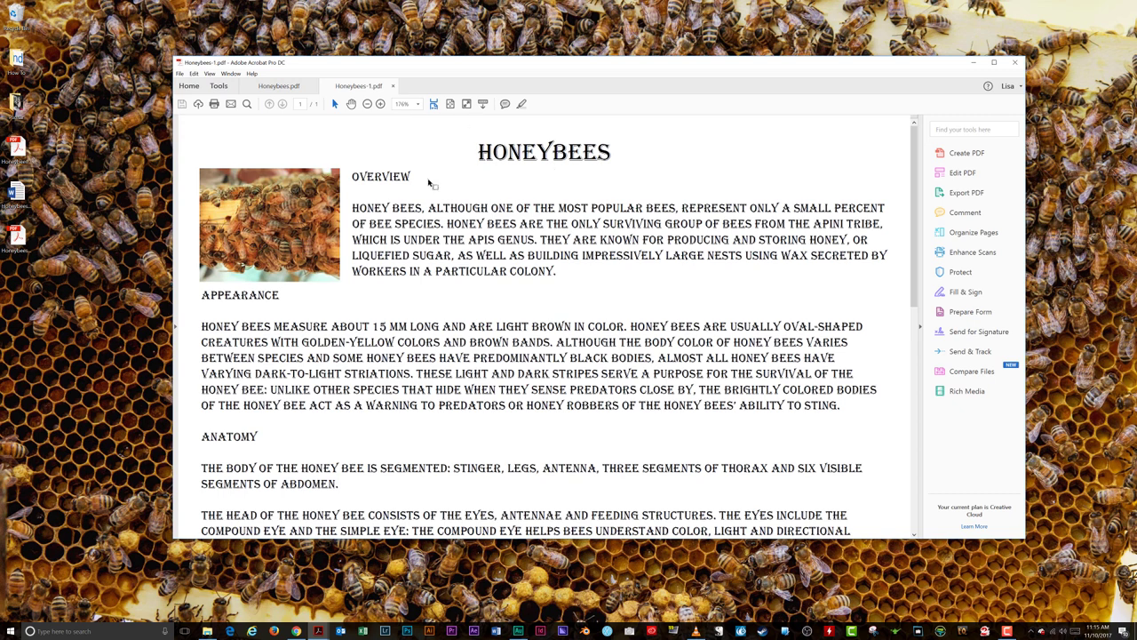
mouse_move(544, 194)
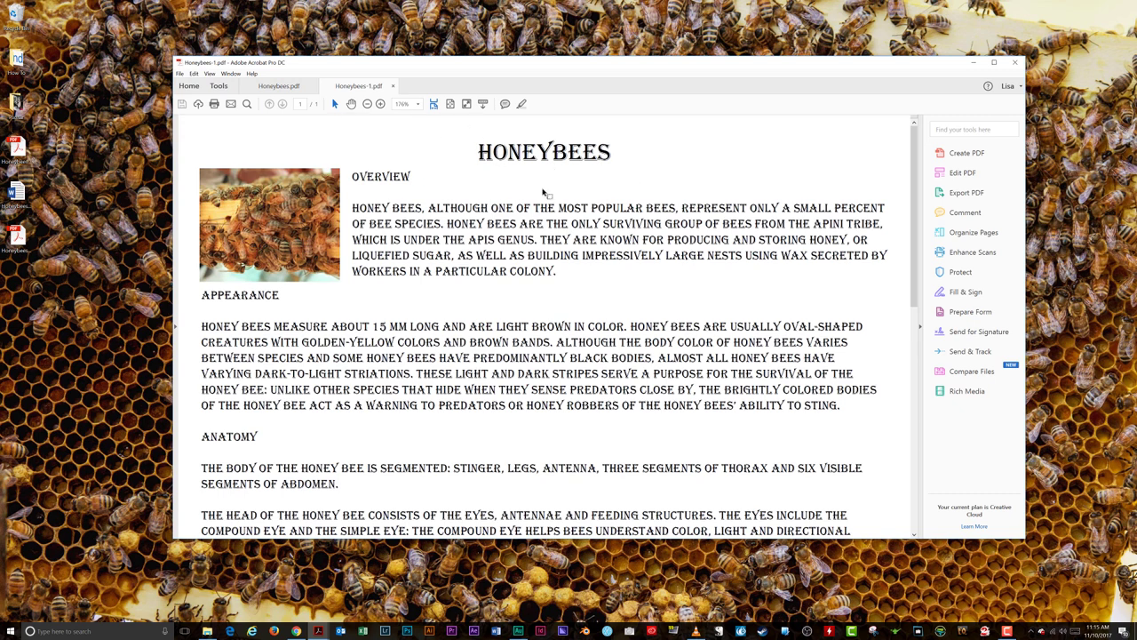
Fit the whole first page of the converted PDF in the Acrobat window.
left_click(418, 103)
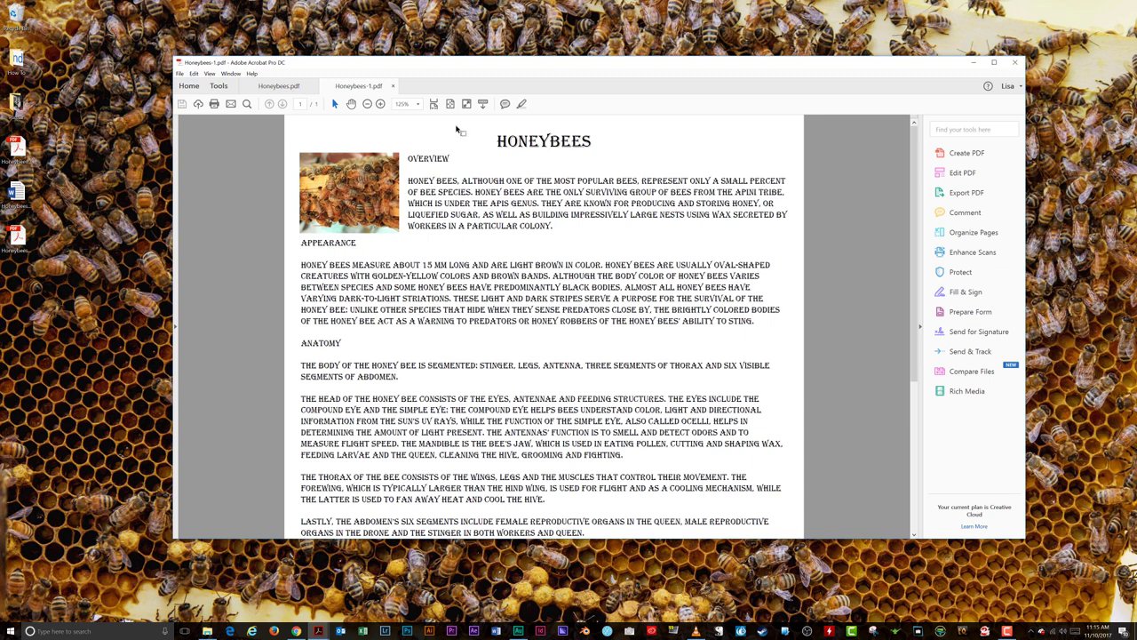
mouse_move(521, 149)
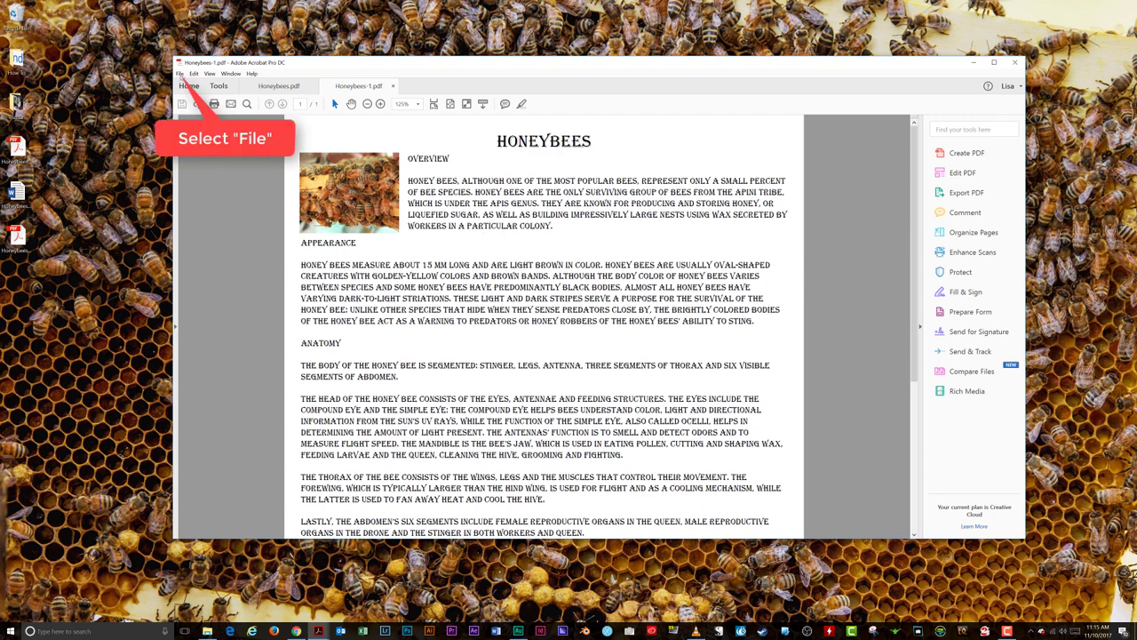
Start a JPEG export via File > Export To > Image > JPEG with the Desktop save dialog.
left_click(180, 73)
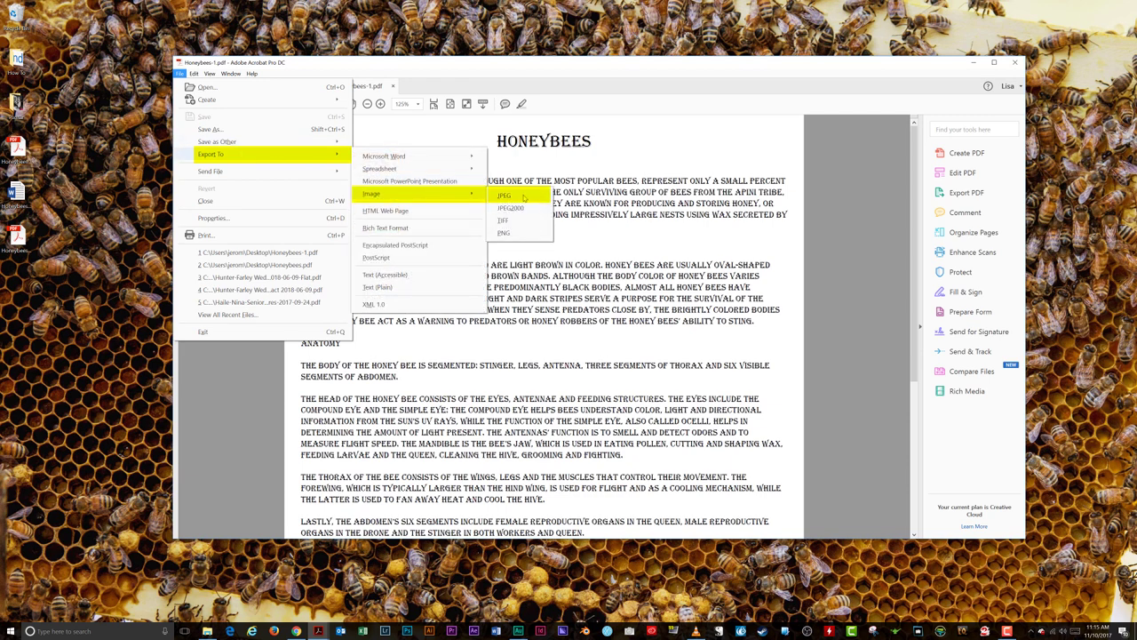
left_click(504, 195)
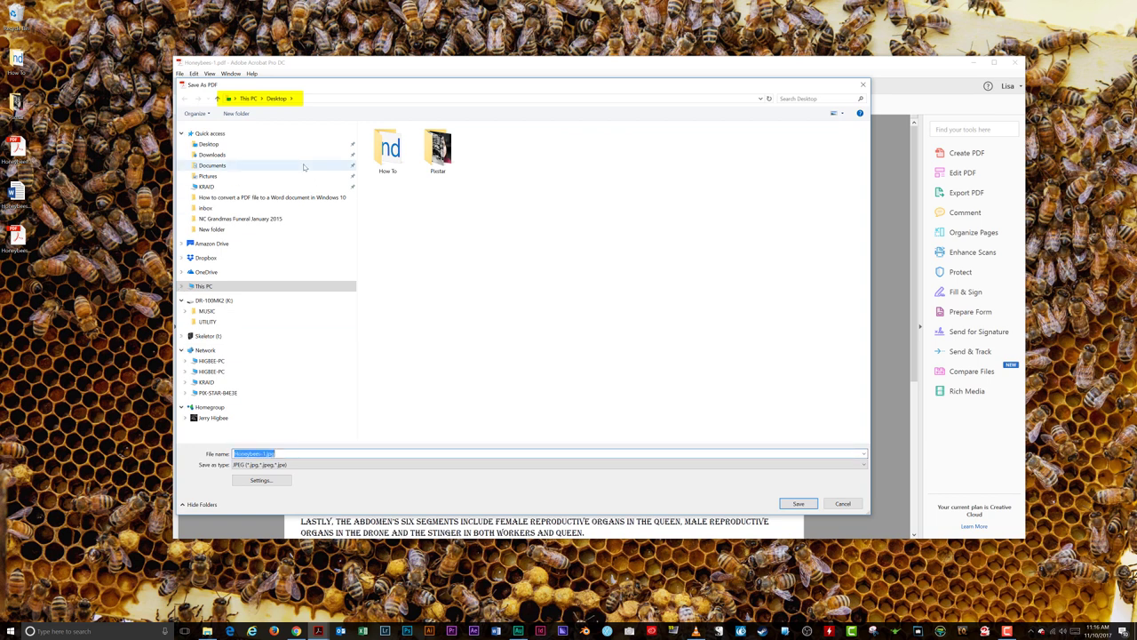
left_click(270, 453)
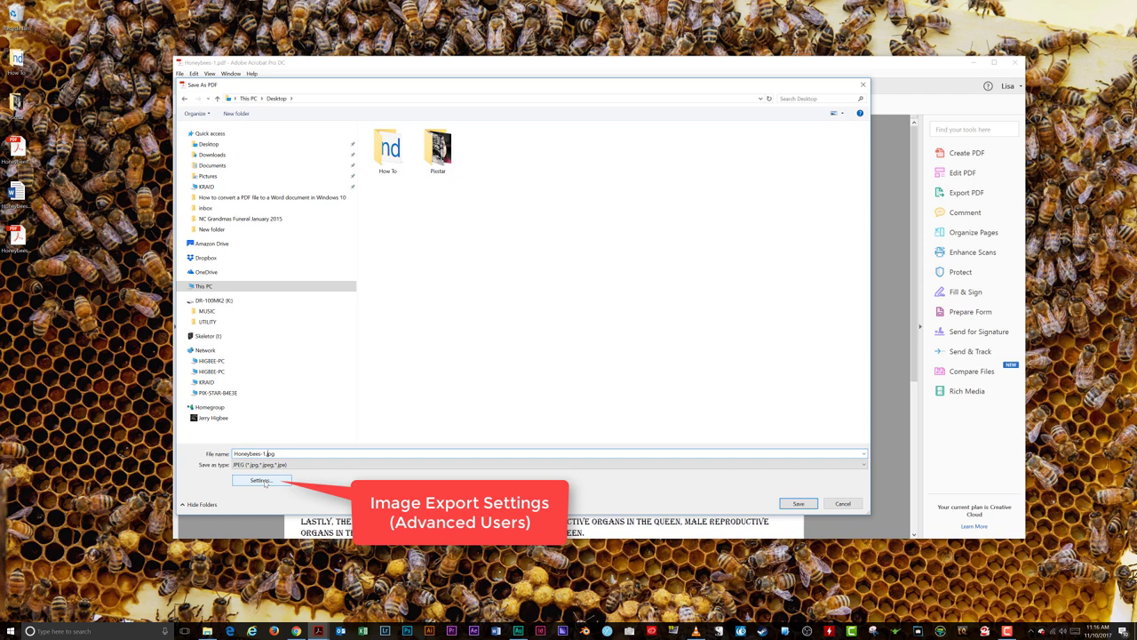
Review the JPEG export settings and close them unchanged, keeping the defaults.
left_click(259, 480)
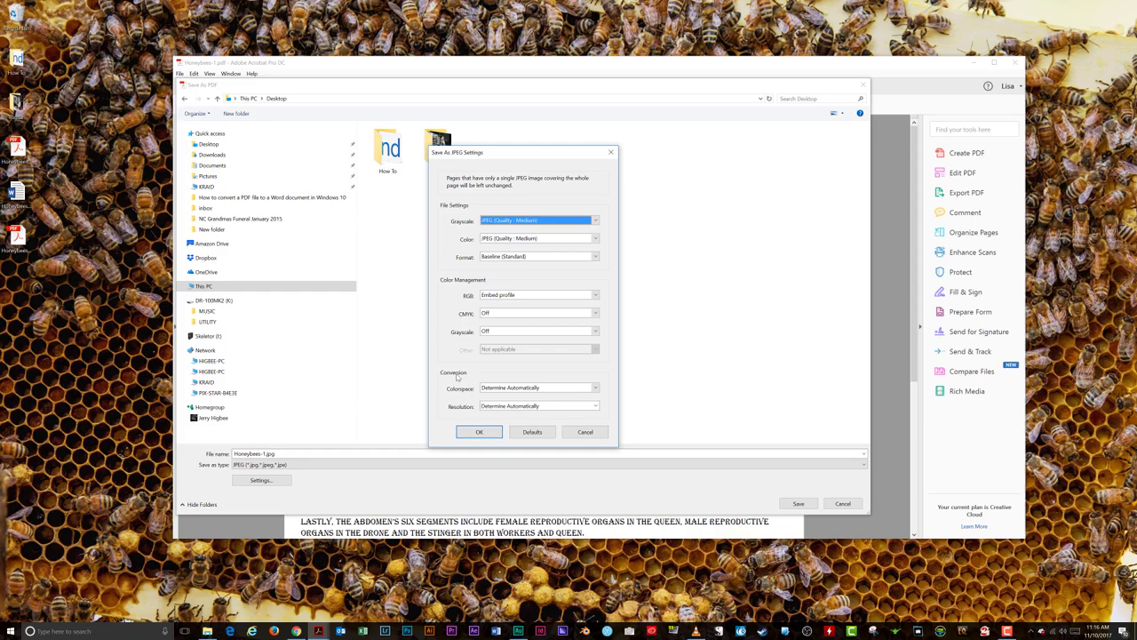
mouse_move(607, 389)
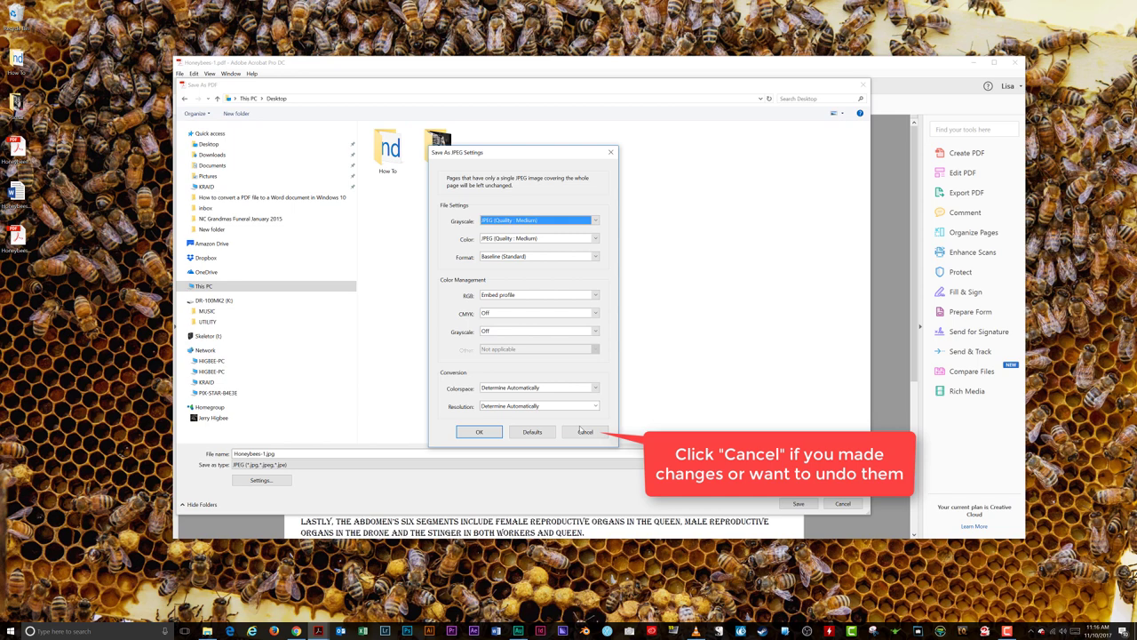
left_click(583, 431)
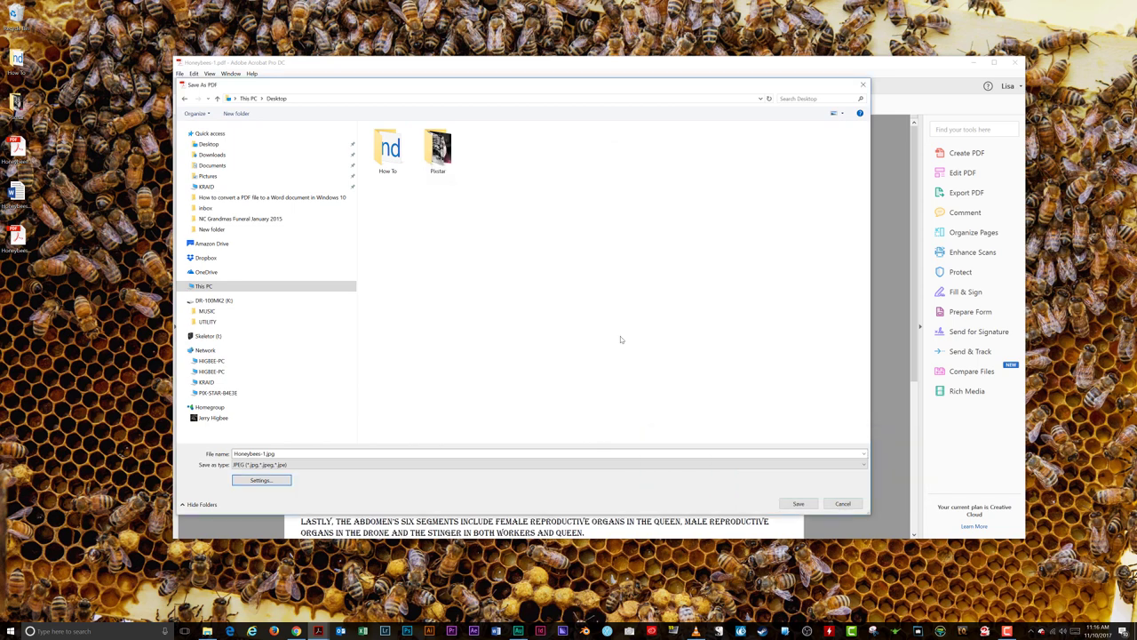
mouse_move(743, 395)
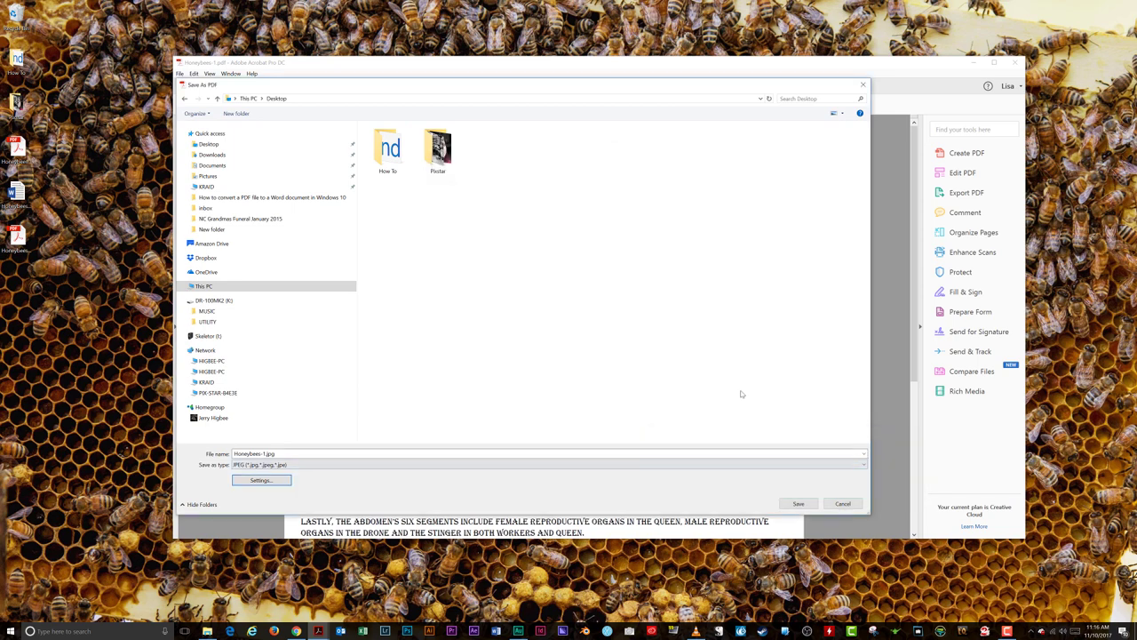
mouse_move(729, 359)
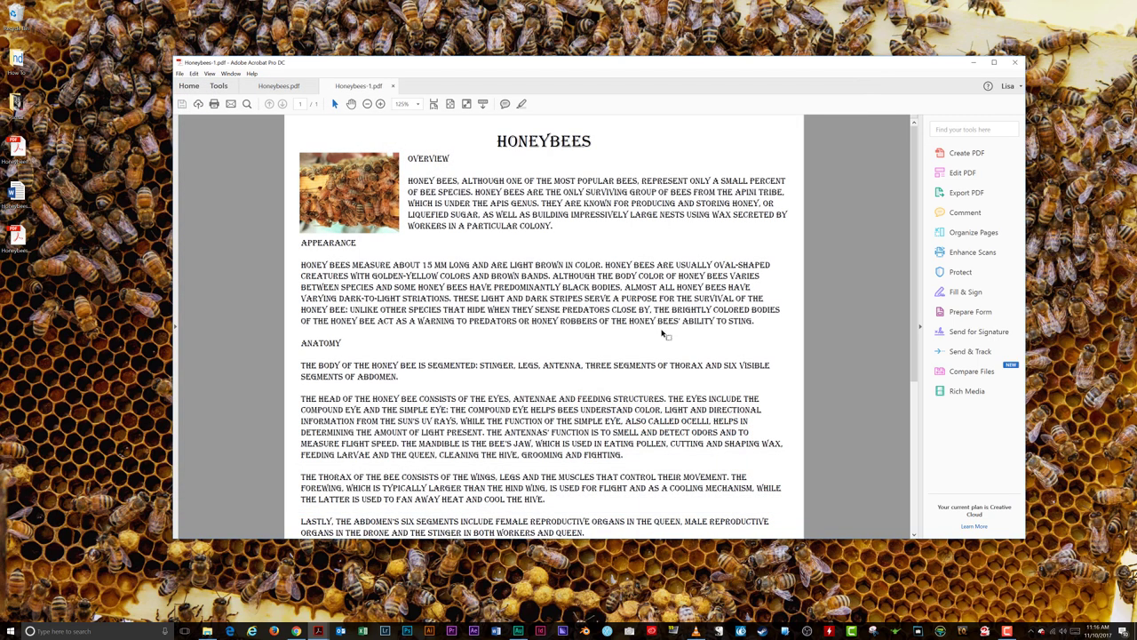
mouse_move(89, 309)
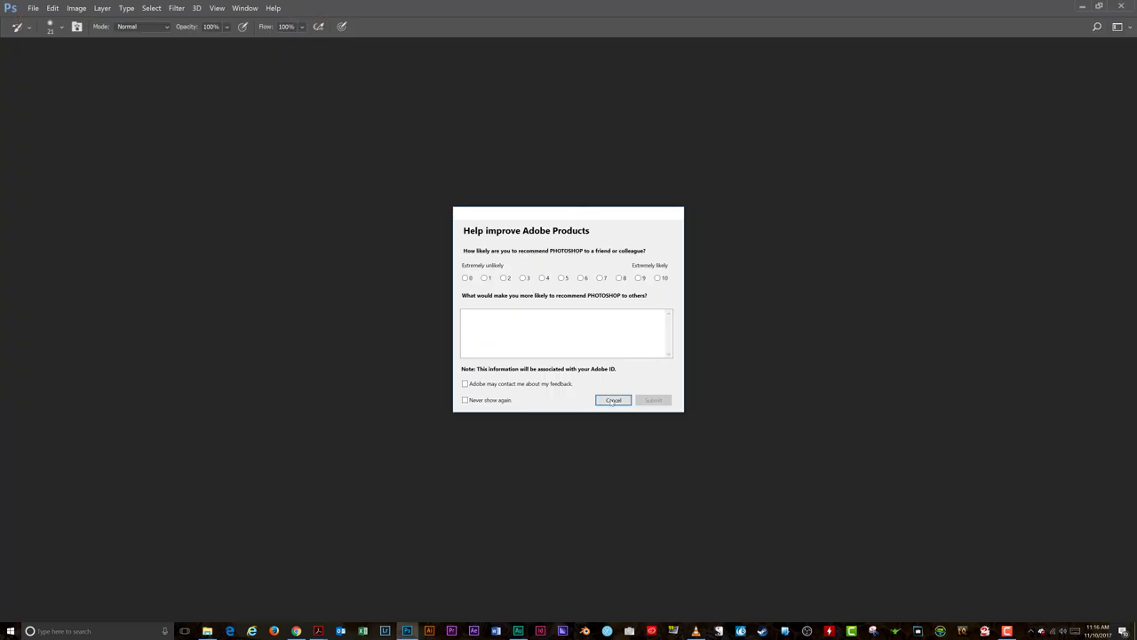
Cancel the 'Help improve Adobe Products' survey dialog.
left_click(613, 400)
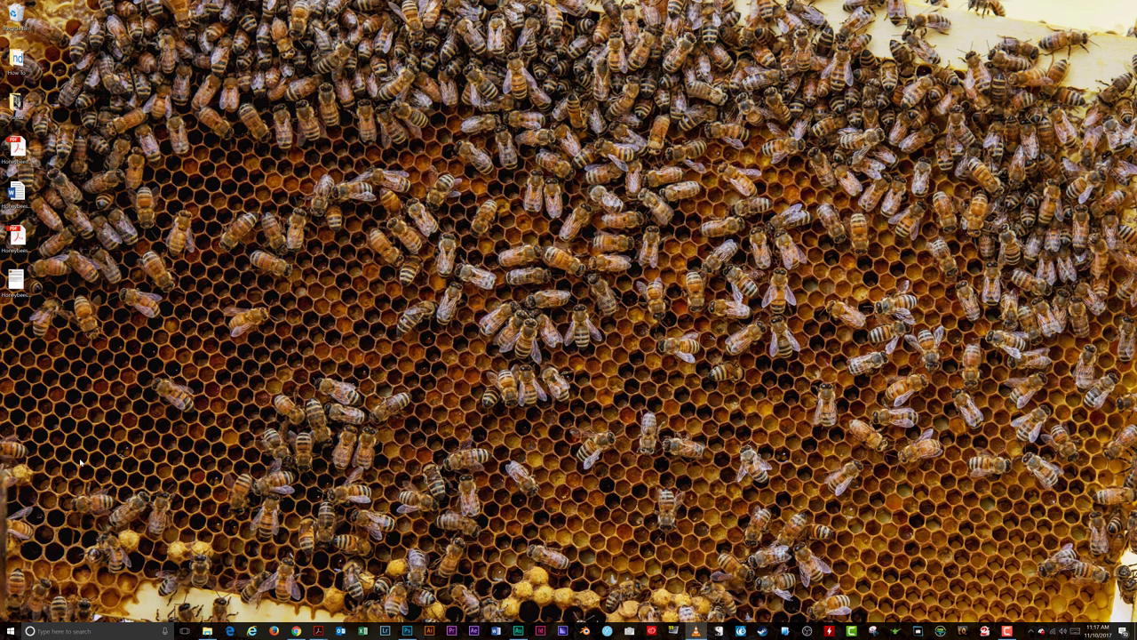
mouse_move(80, 462)
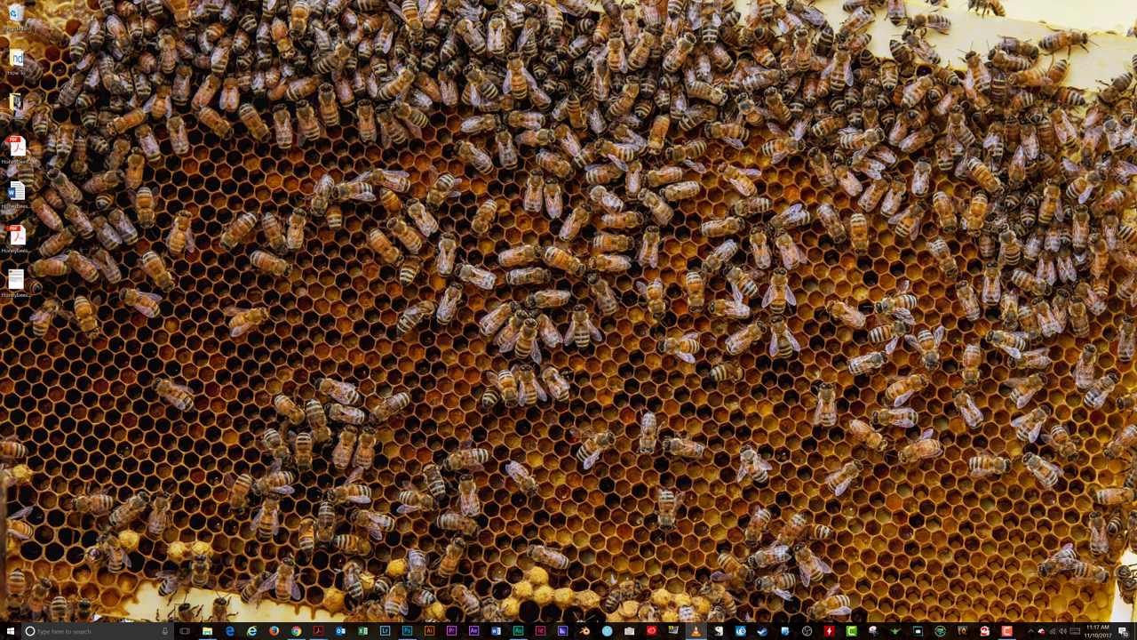